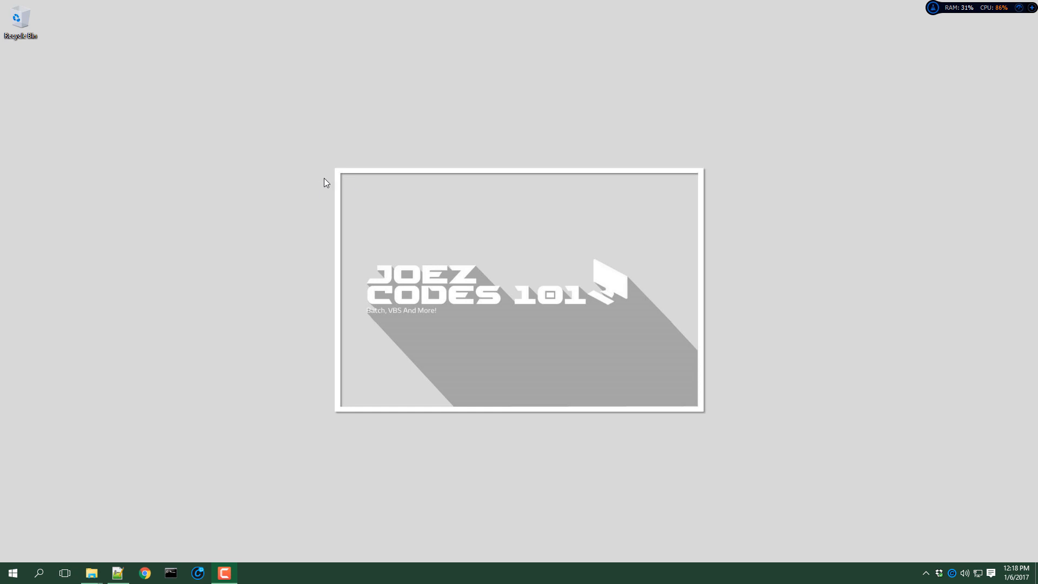
mouse_move(386, 197)
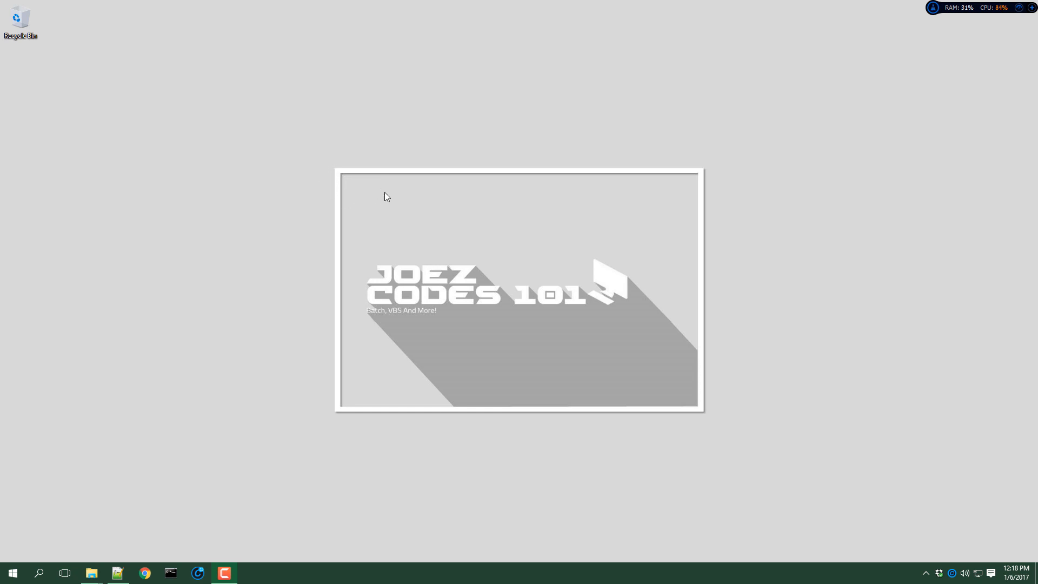
mouse_move(100, 561)
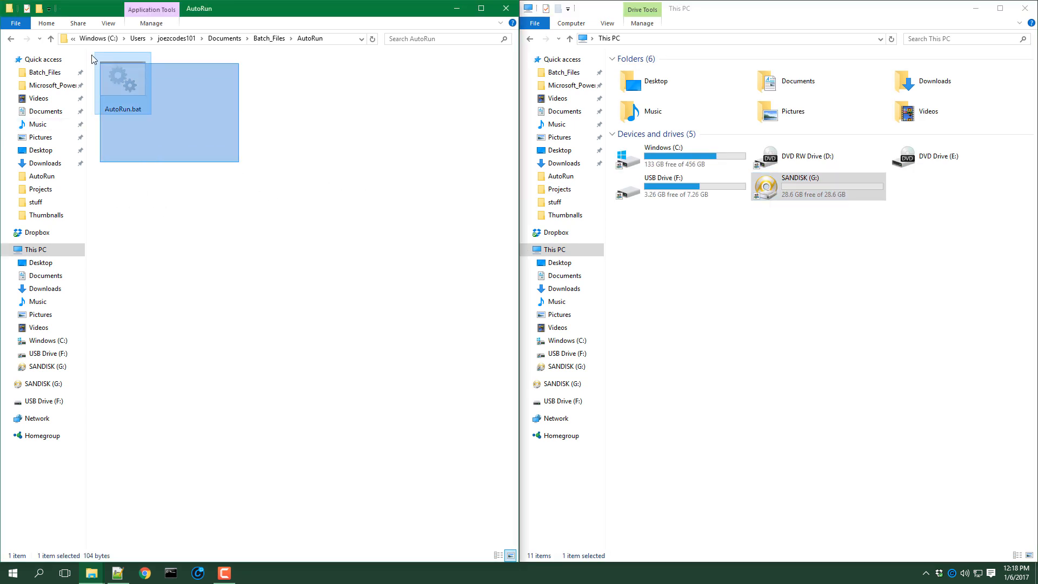
- View File.bat on the SANDISK (G:) drive, then return to This PC
left_click(254, 157)
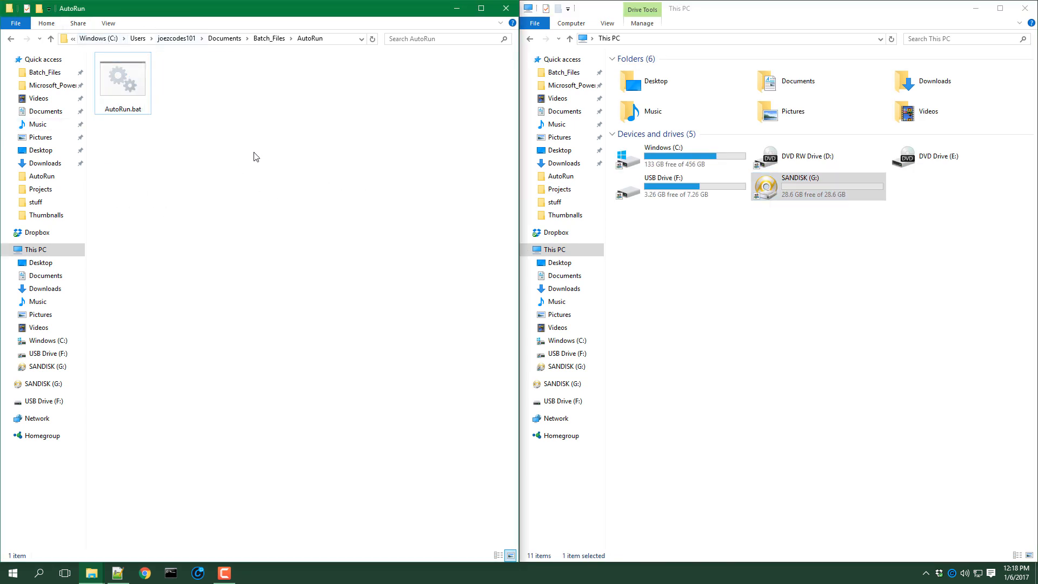
mouse_move(333, 192)
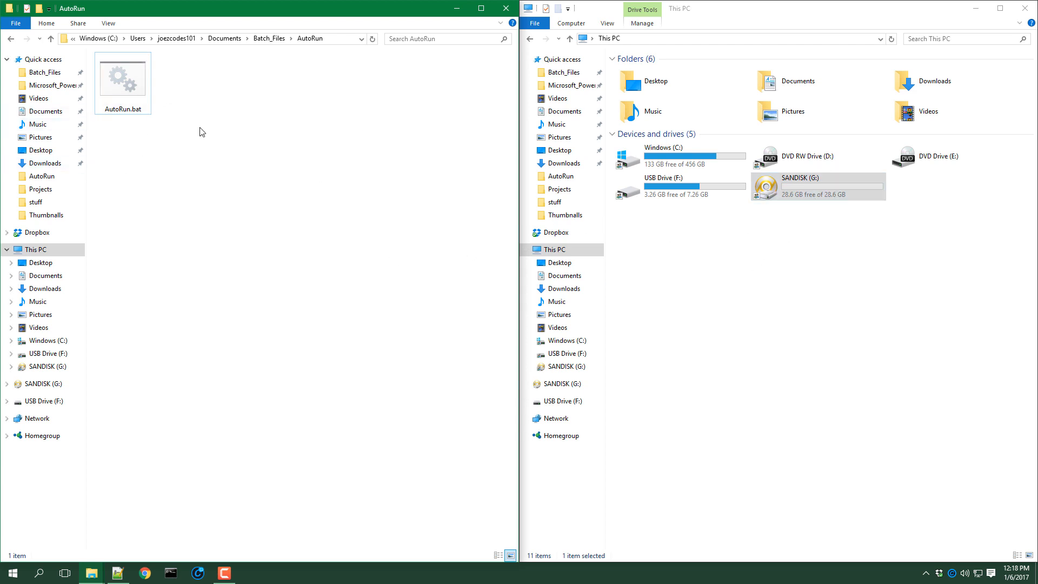
left_click(817, 185)
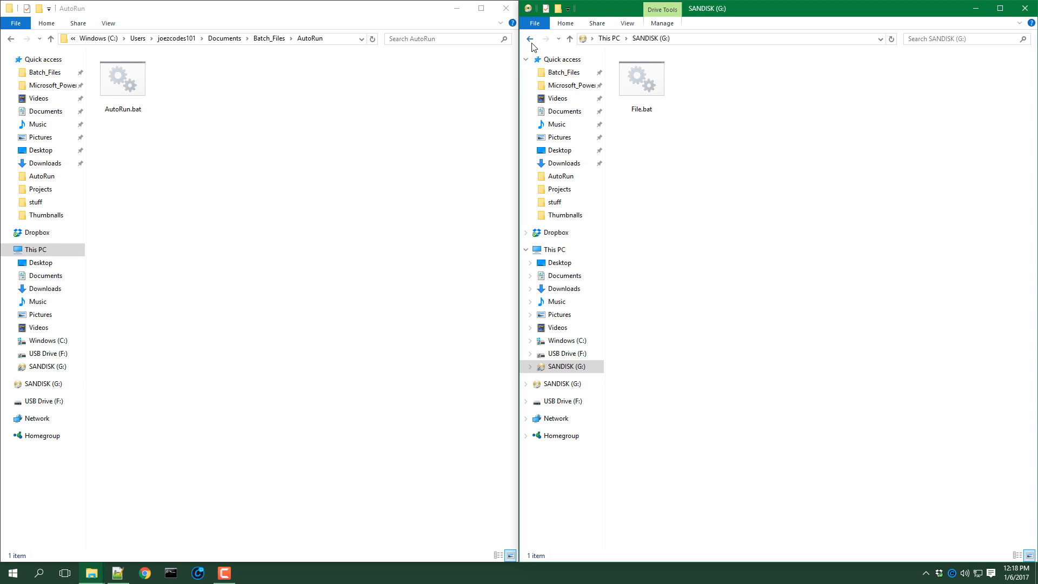
left_click(528, 38)
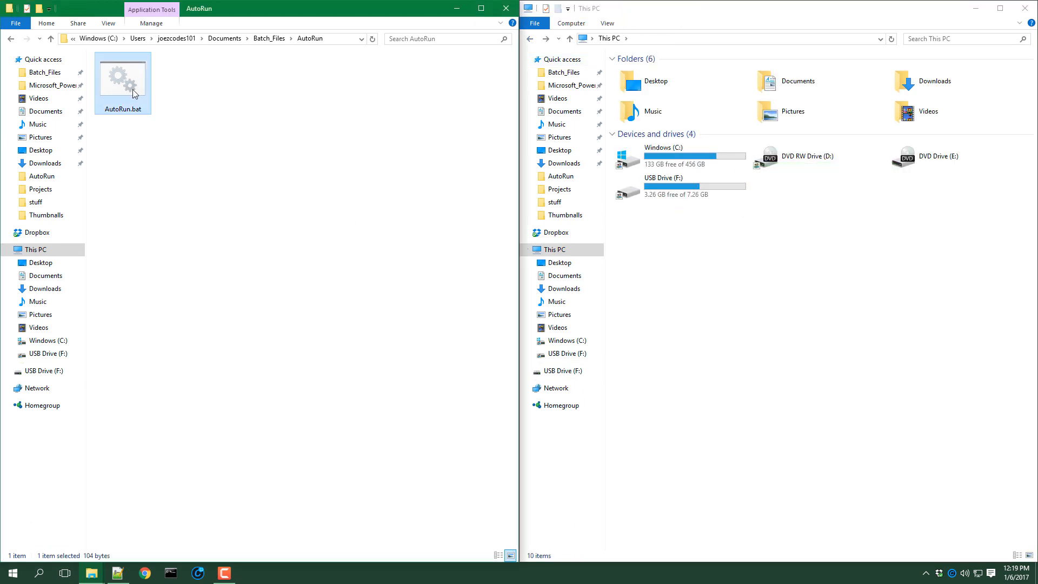
- Run AutoRun.bat with its cmd window minimized, waiting for SANDISK (G:) to reappear
double_click(122, 73)
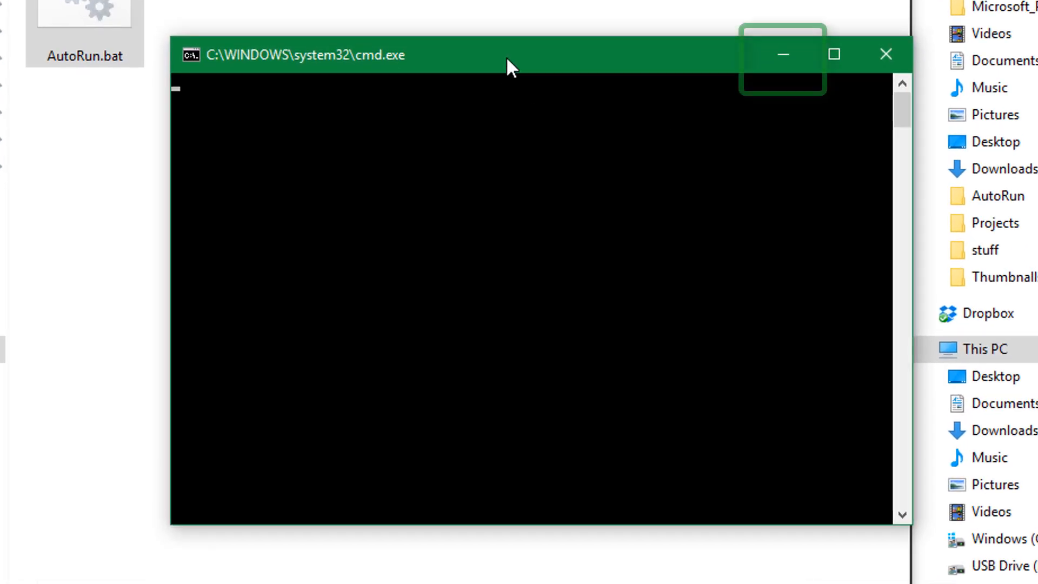
left_click(782, 54)
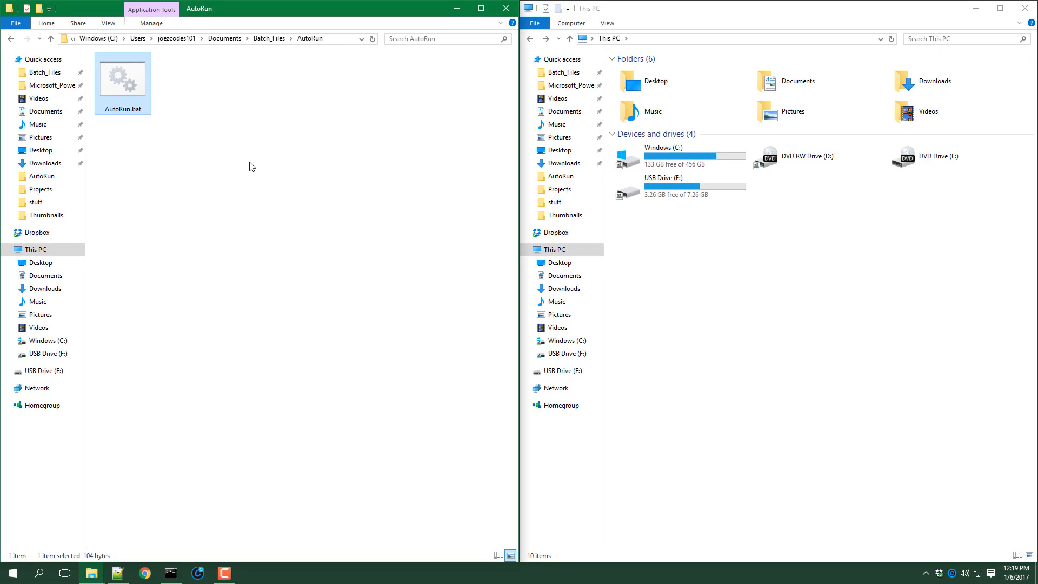
mouse_move(244, 164)
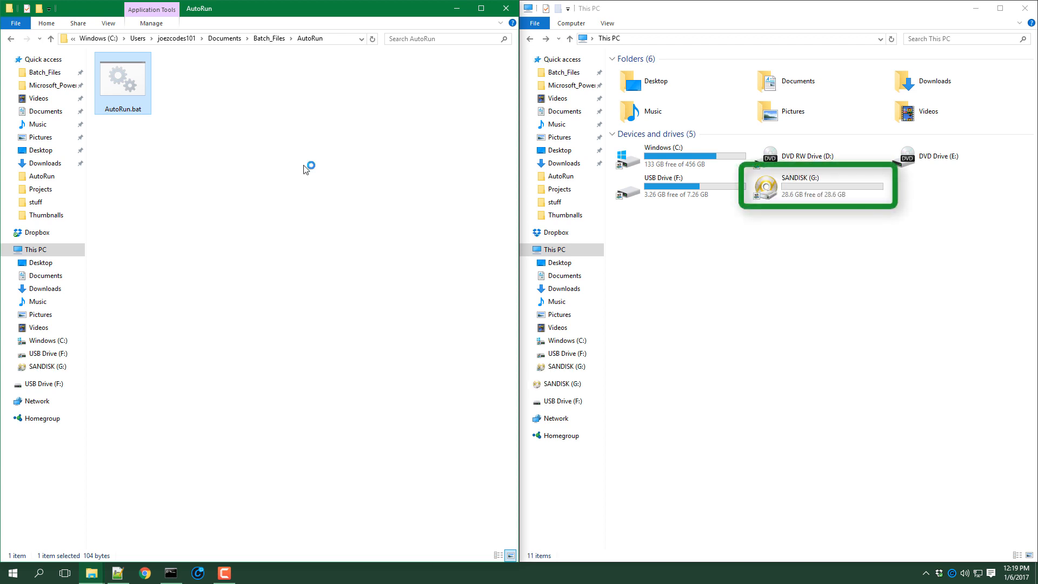
double_click(123, 75)
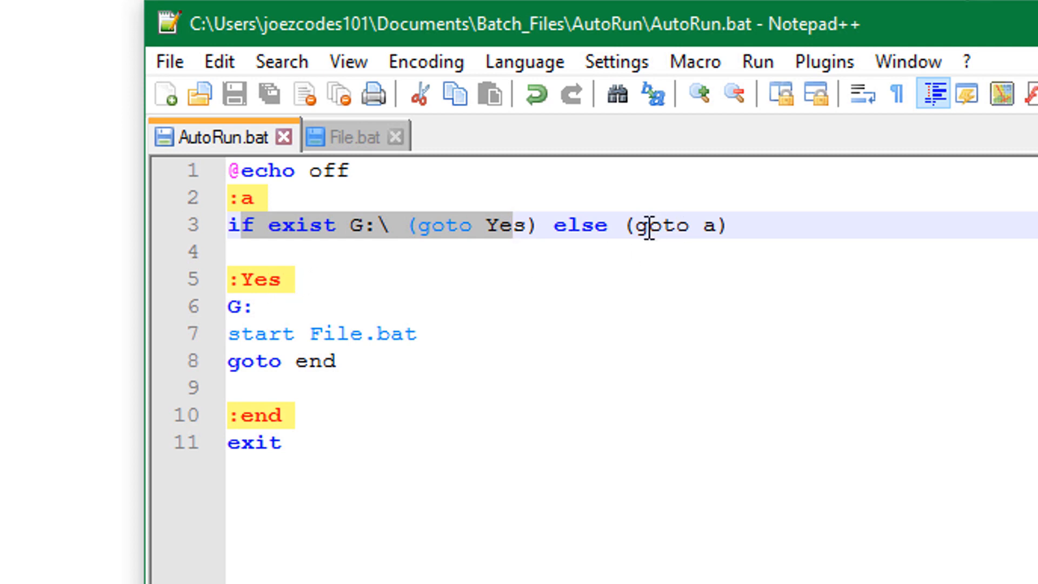
- Walk through AutoRun.bat's 'if exist G:\' loop, the G: line and 'start File.bat'
left_click(260, 196)
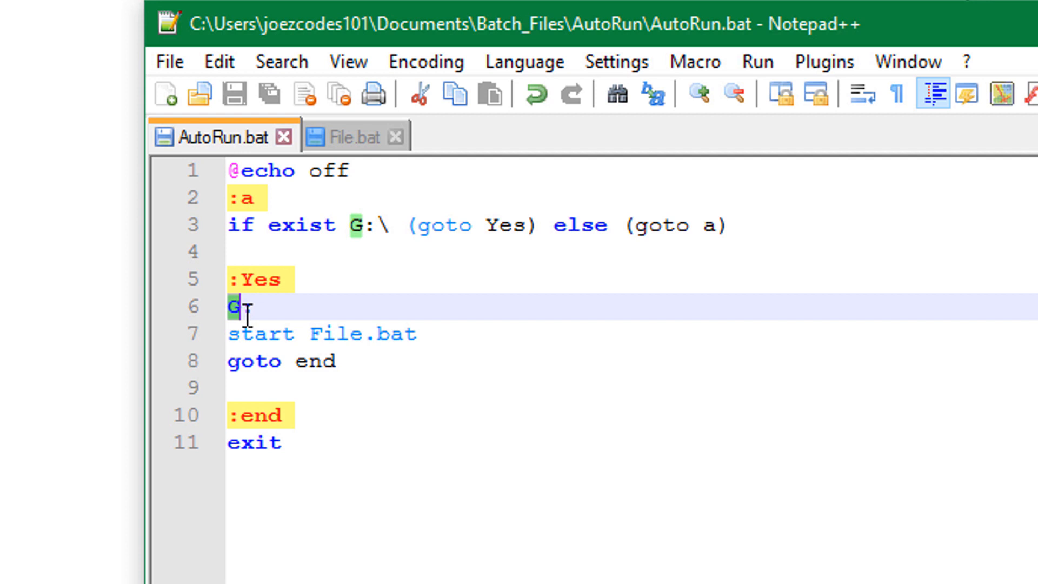
type(":")
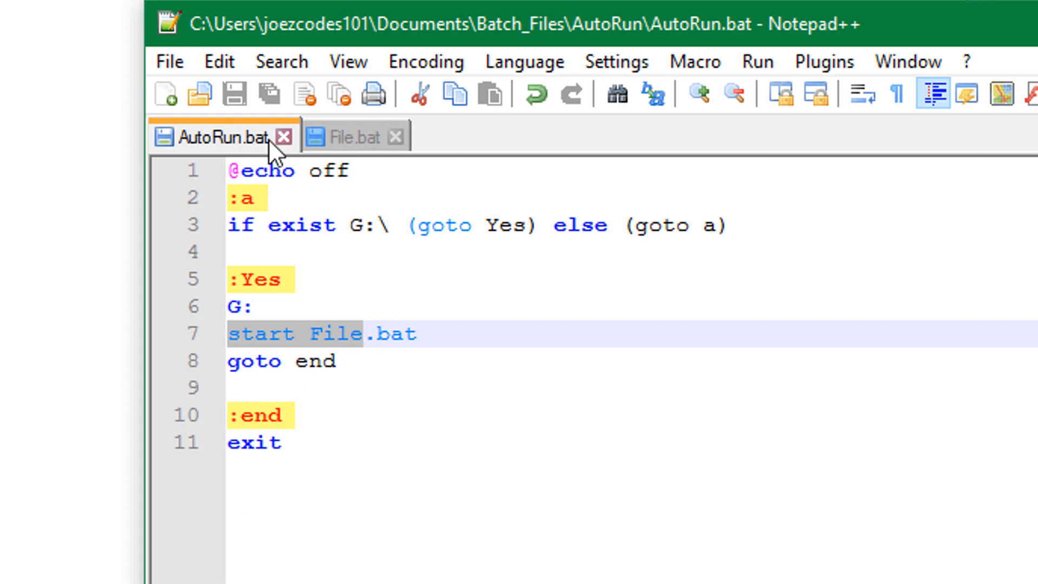
left_click(351, 136)
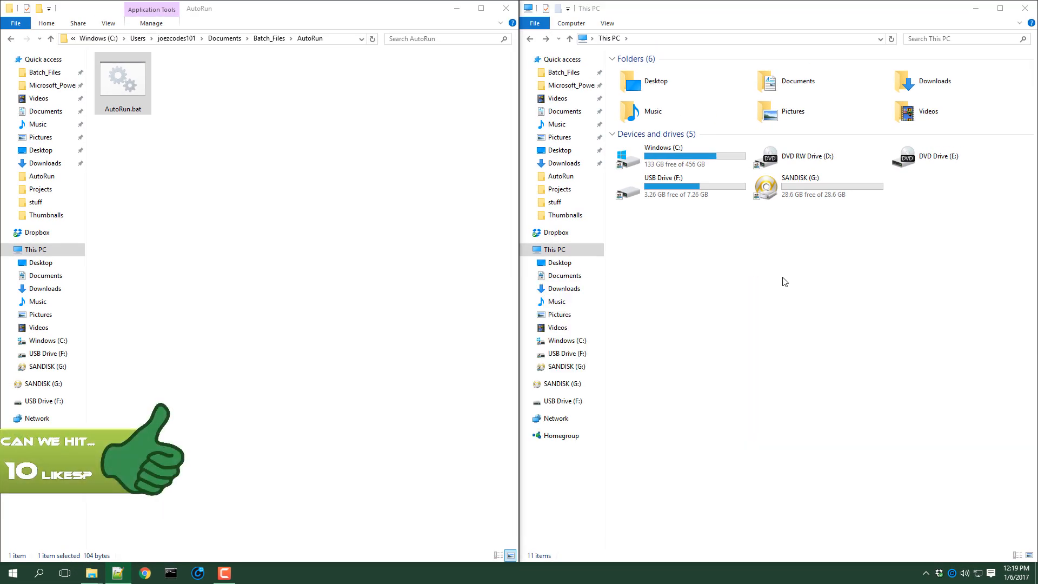
- Close both File Explorer windows to reveal the channel-logo desktop
double_click(121, 77)
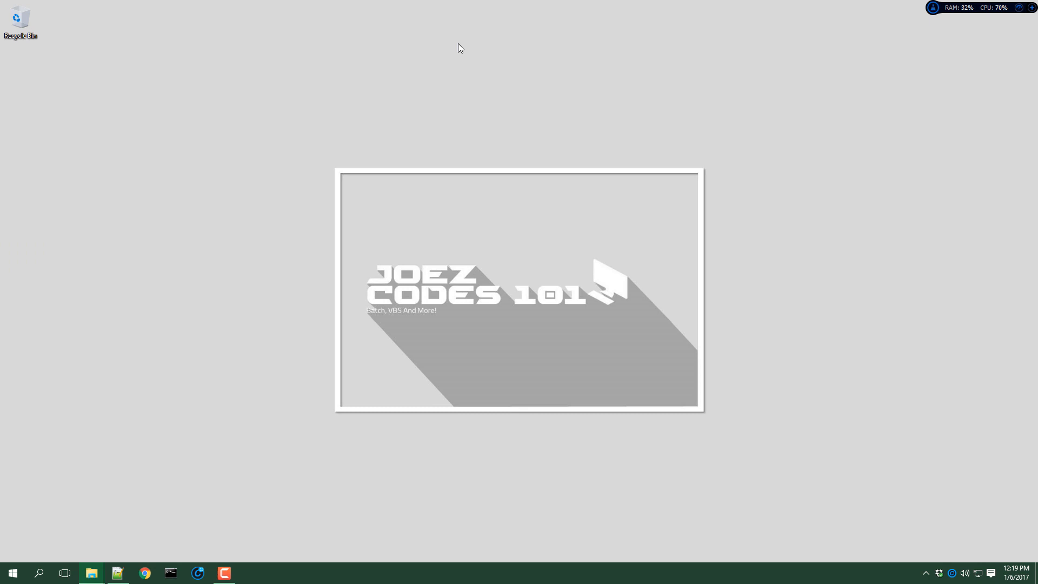
mouse_move(424, 235)
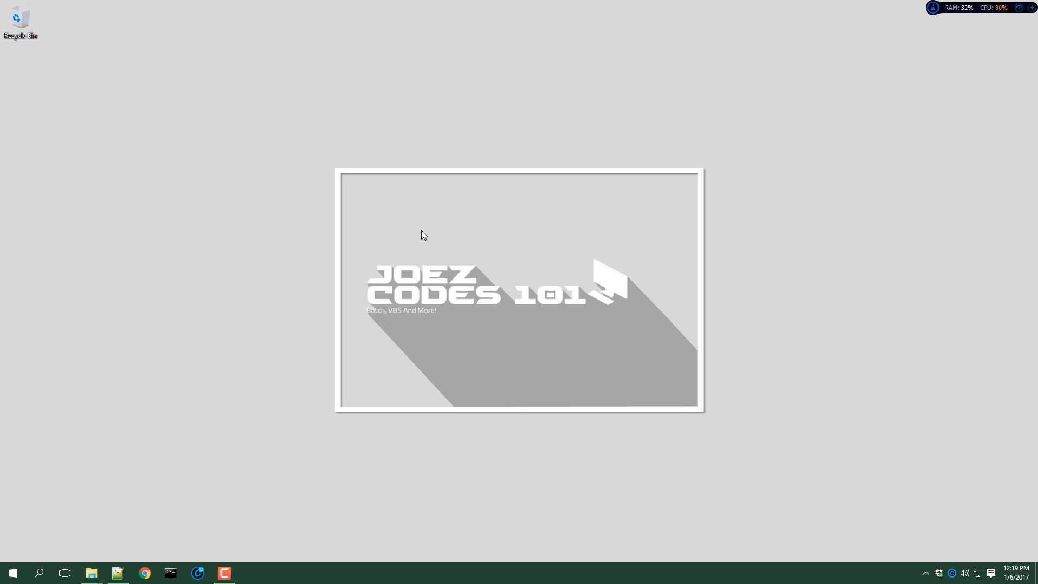